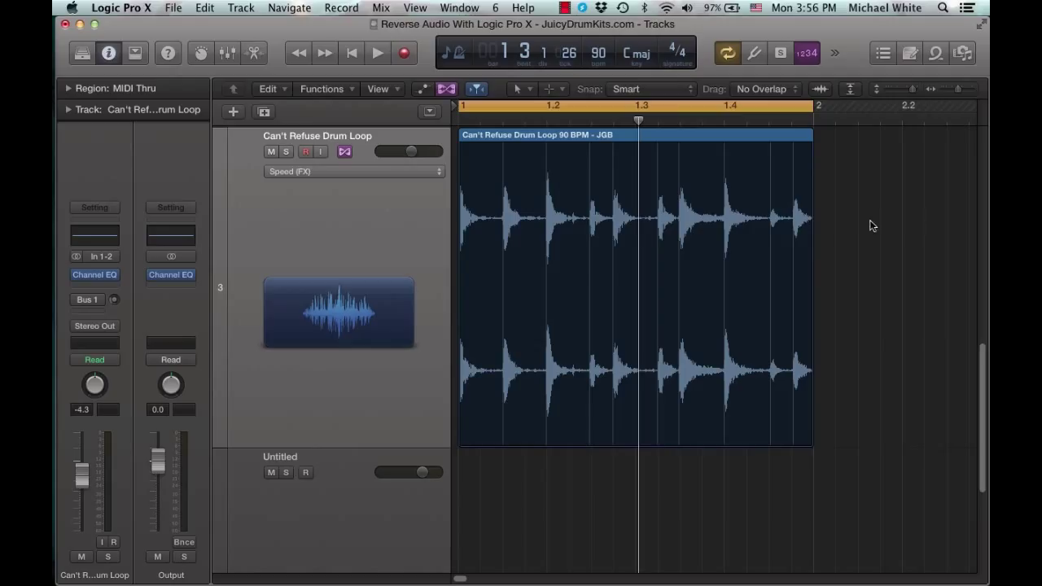
Stop playback and reverse the Can't Refuse Drum Loop audio with Functions > Reverse
click(373, 52)
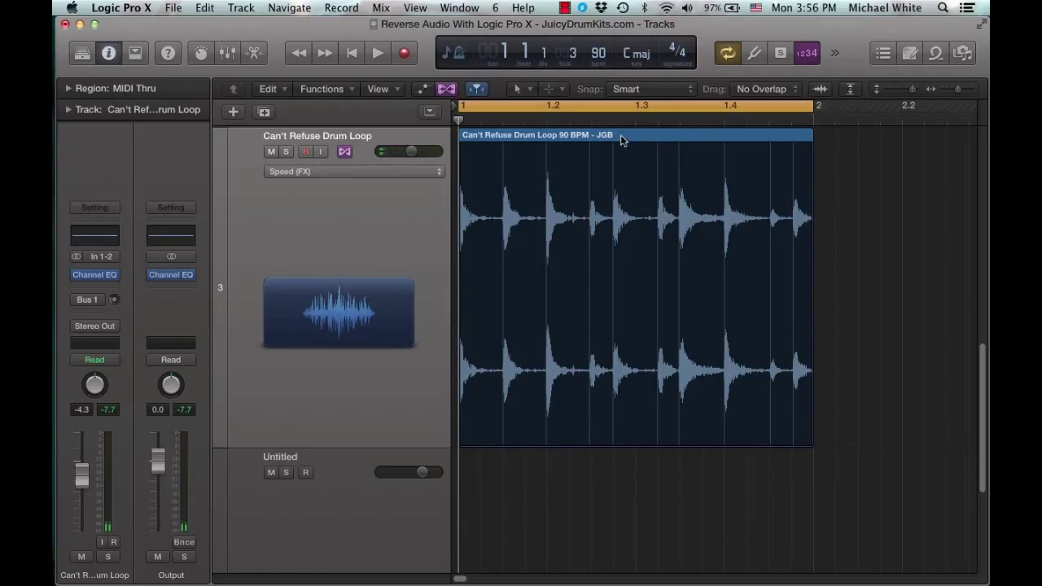
double_click(622, 135)
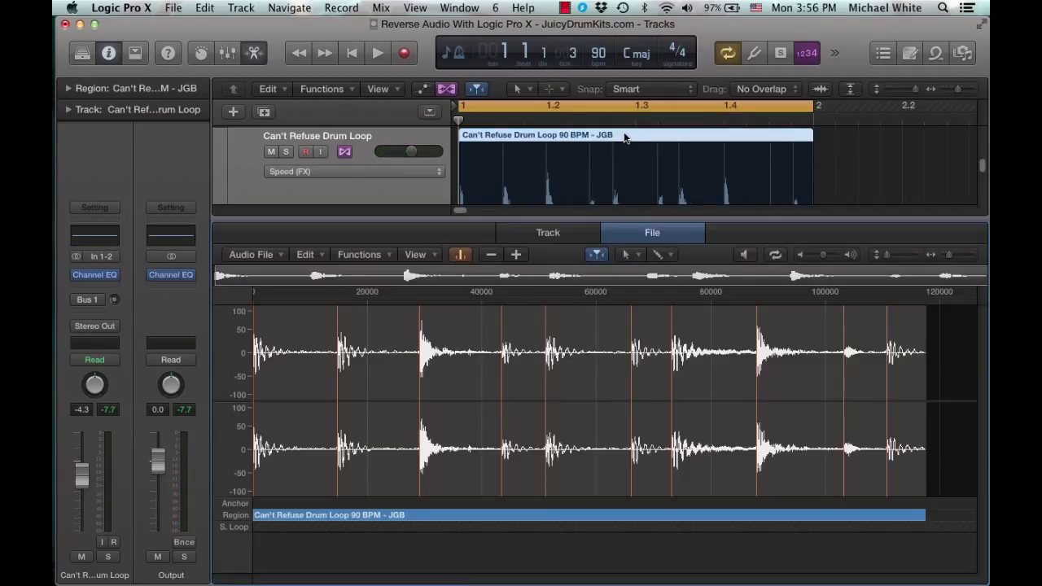
click(360, 254)
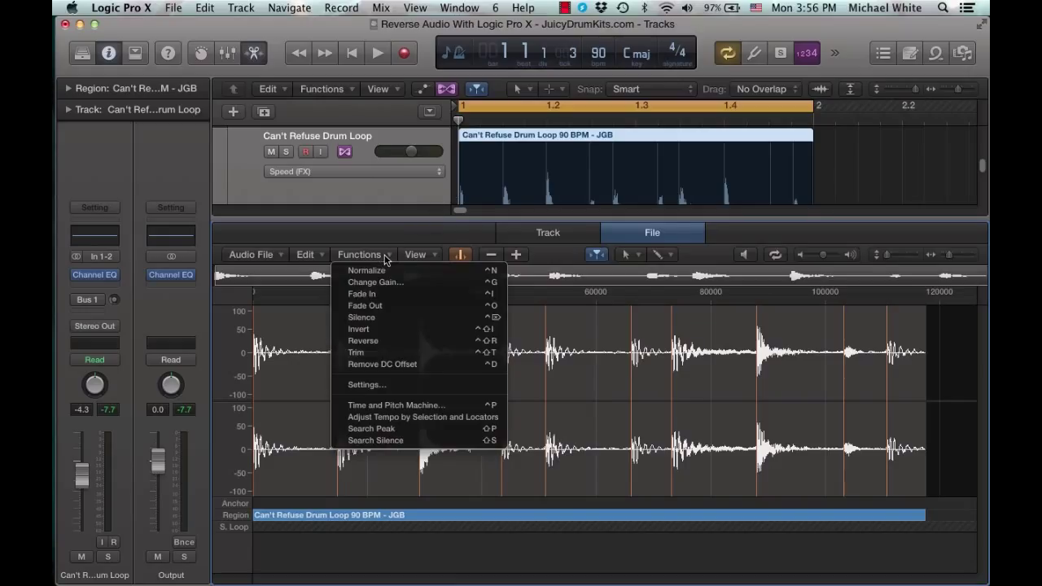
mouse_move(368, 341)
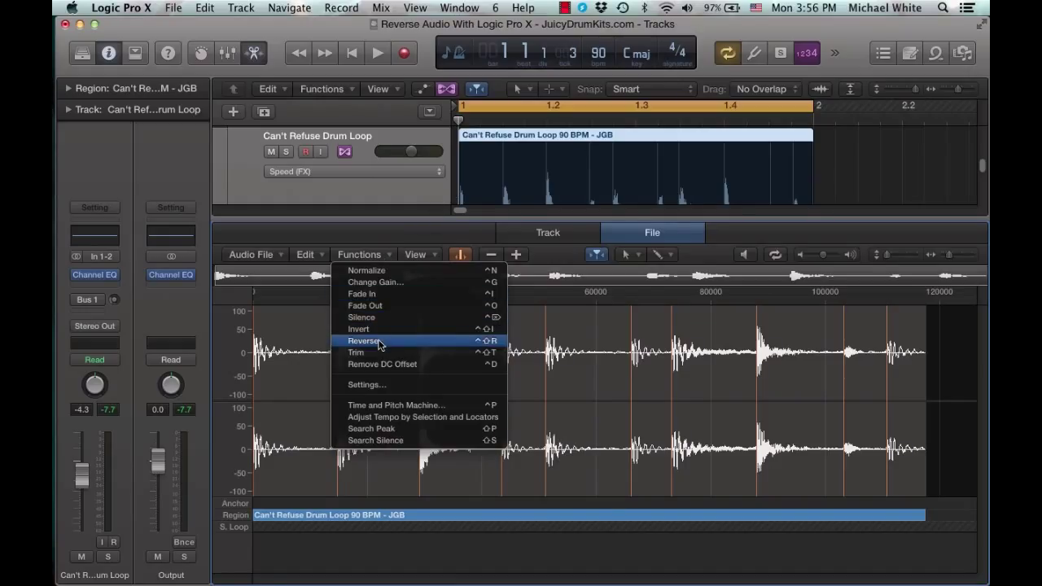
click(365, 340)
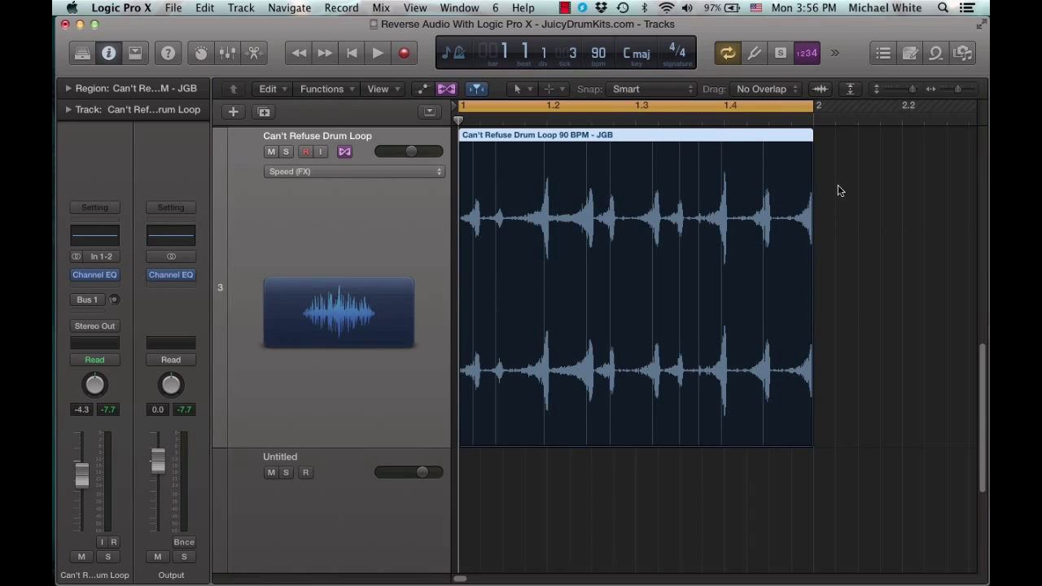
Play the reversed drum loop briefly, then stop playback
click(374, 52)
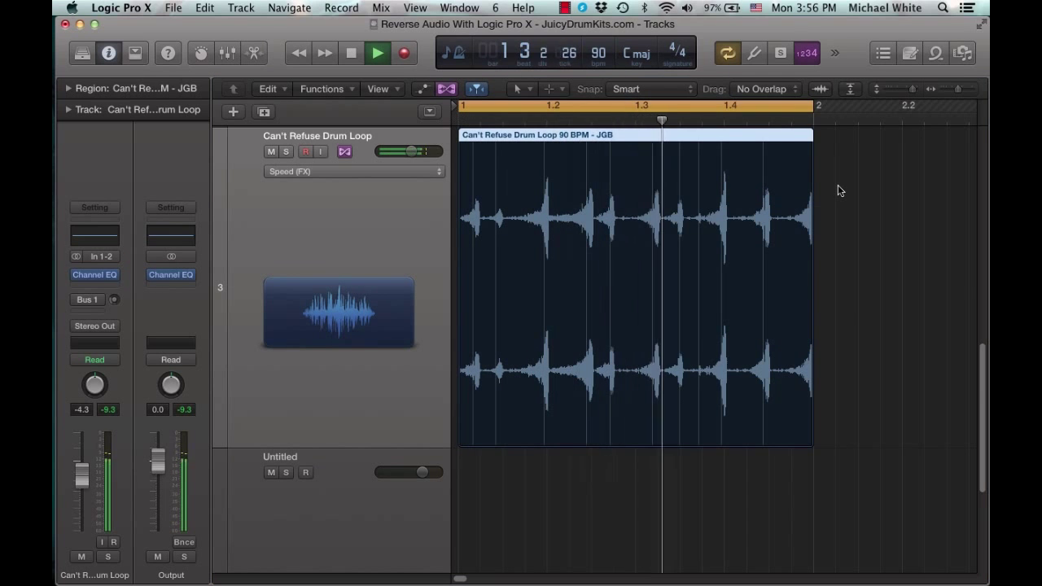
click(373, 53)
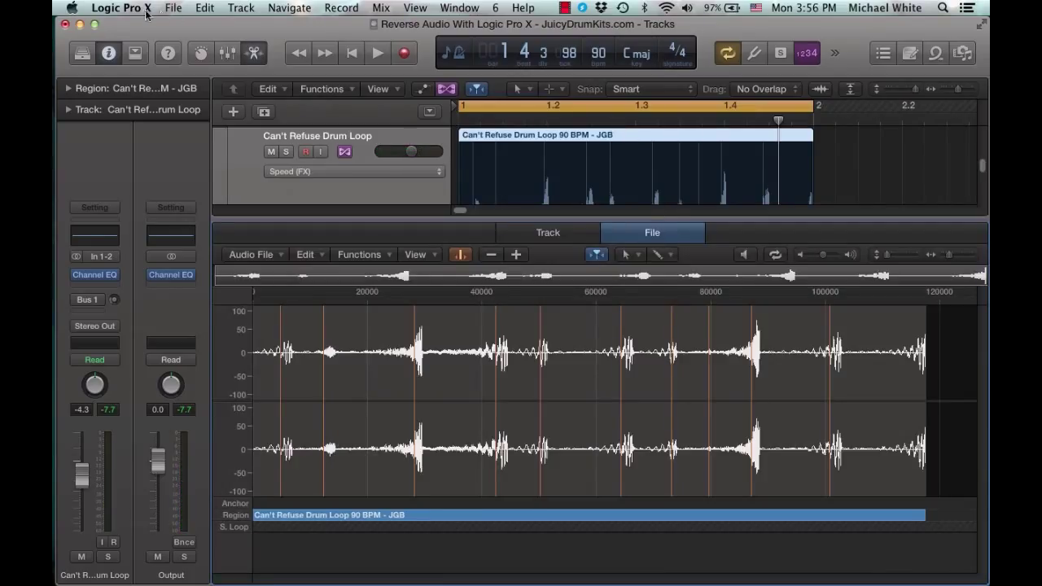
click(120, 8)
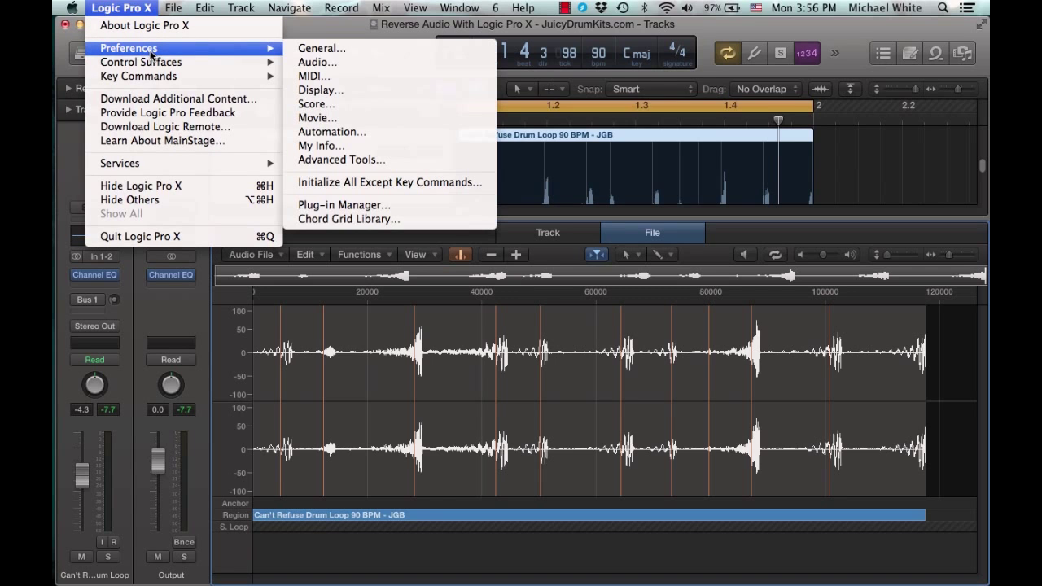
mouse_move(350, 159)
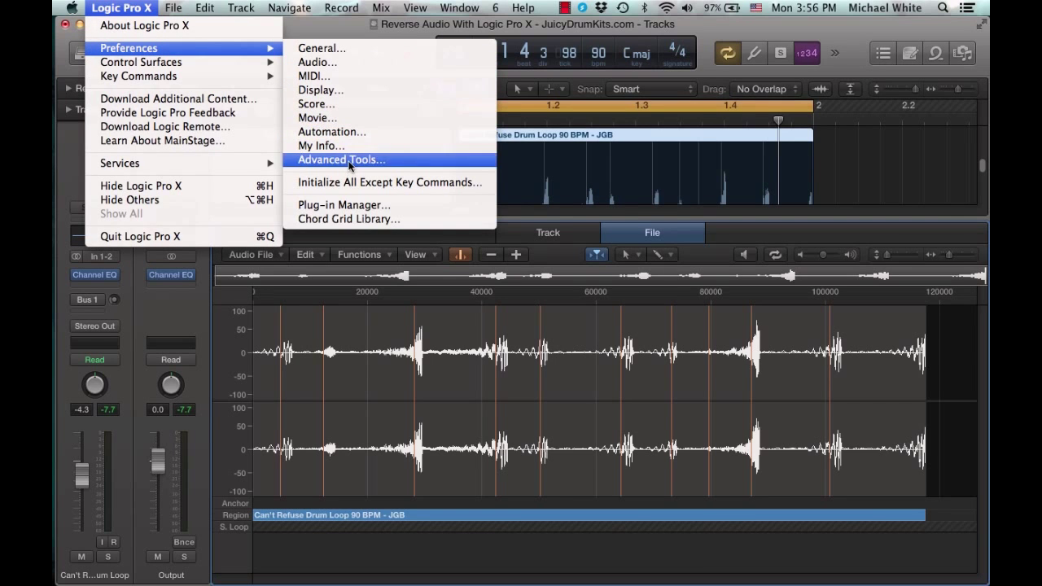
click(340, 159)
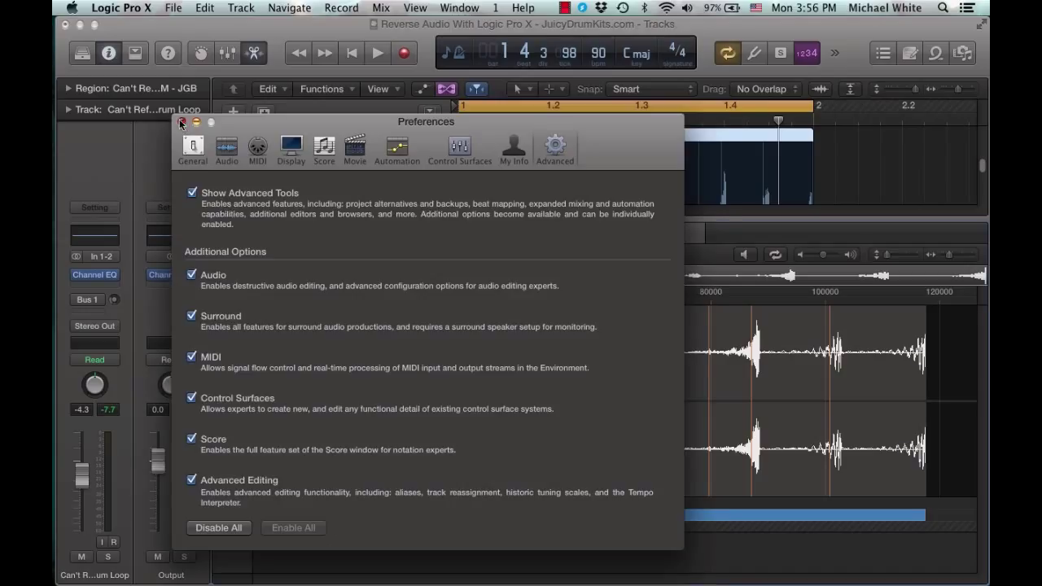
click(180, 123)
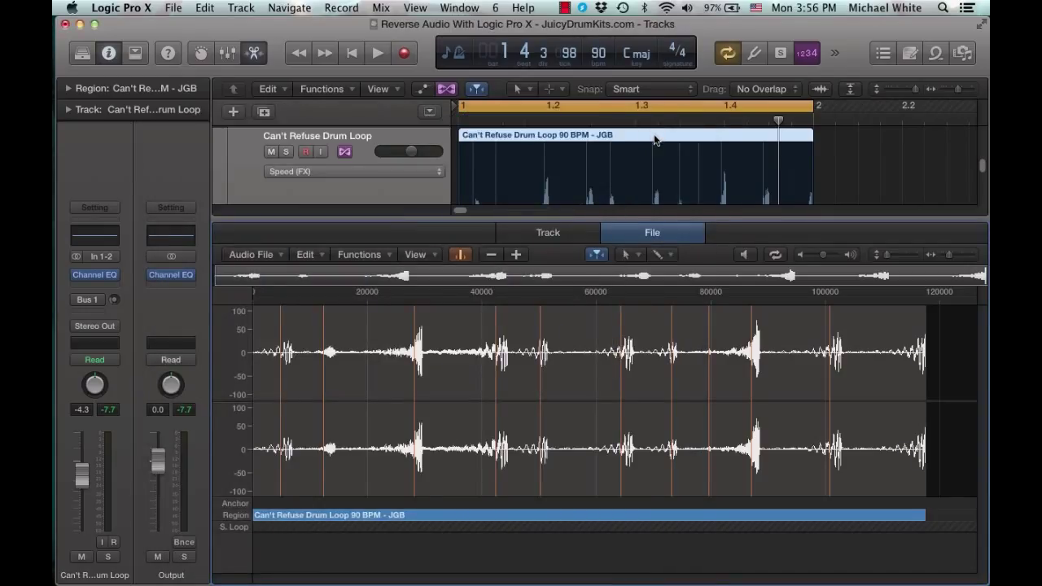